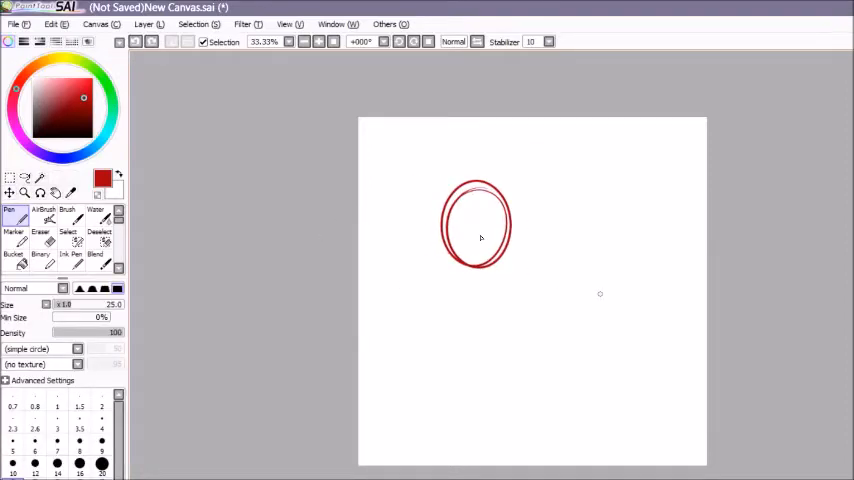
Step: Sketch the first figure's head outline in red pen lines
drag(478, 190, 478, 276)
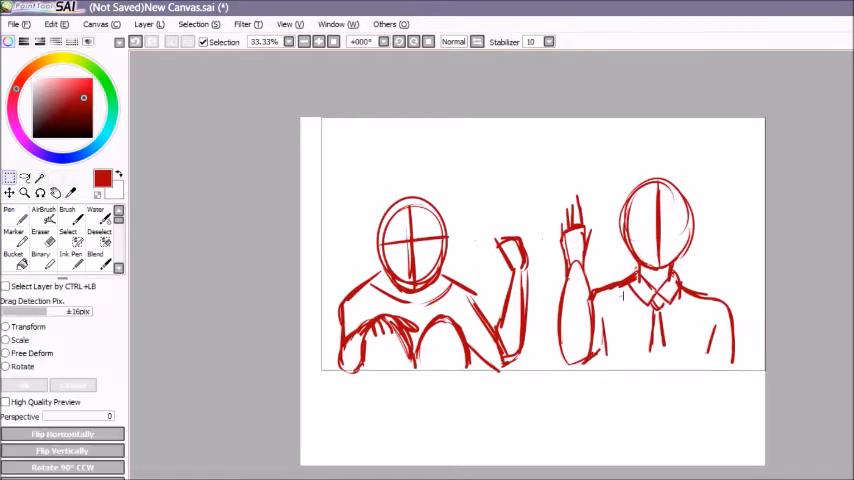
Step: Ink clean black lines over the red sketch, including cuffs and a hanging chain
click(8, 220)
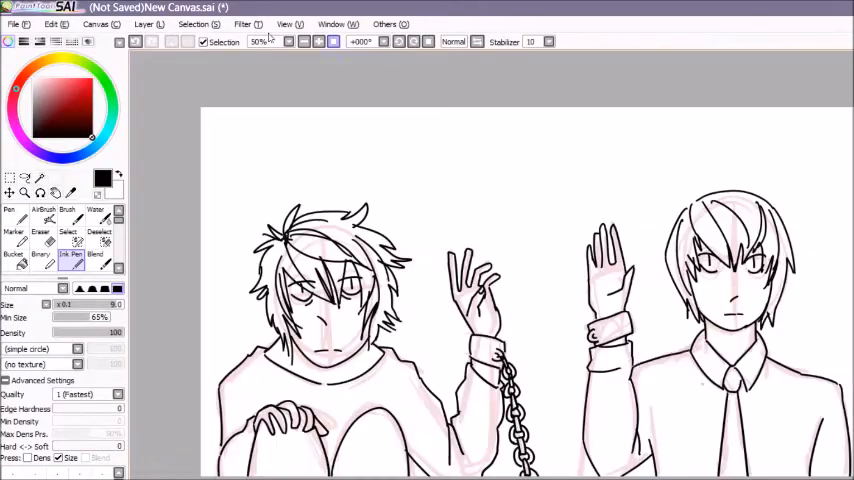
Step: Refine the chain links at the wrists with Pen and Eraser, then fill flat base colours
click(260, 40)
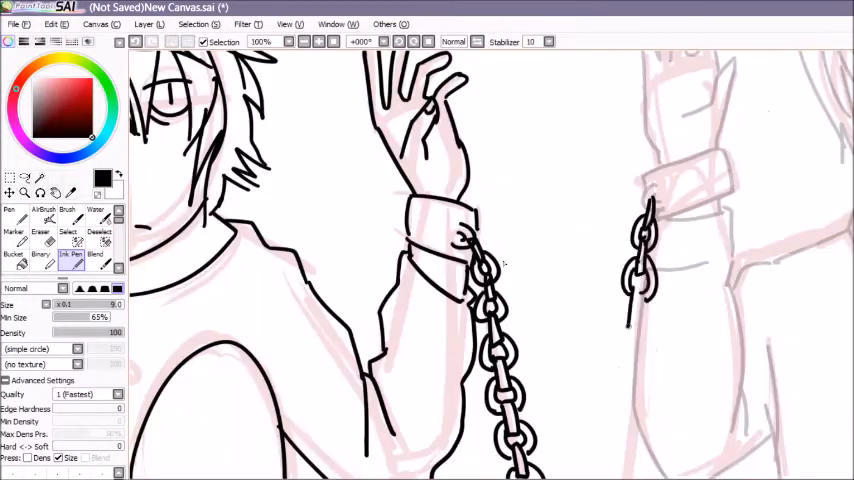
click(40, 236)
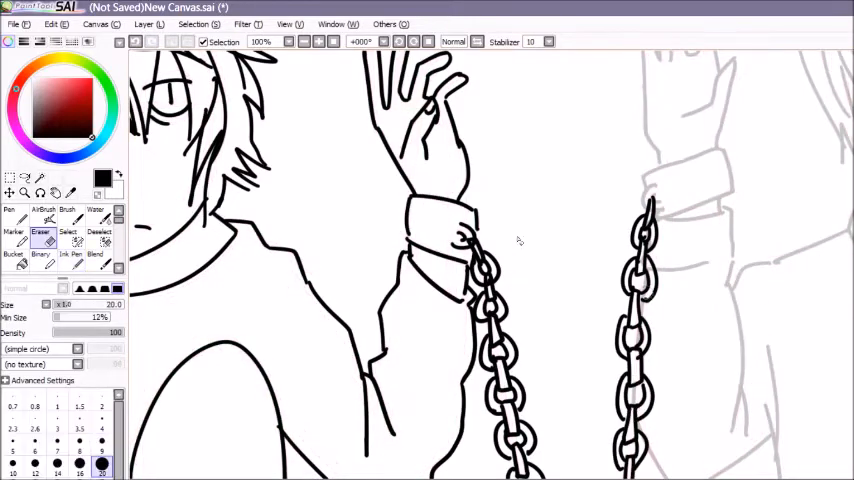
click(96, 24)
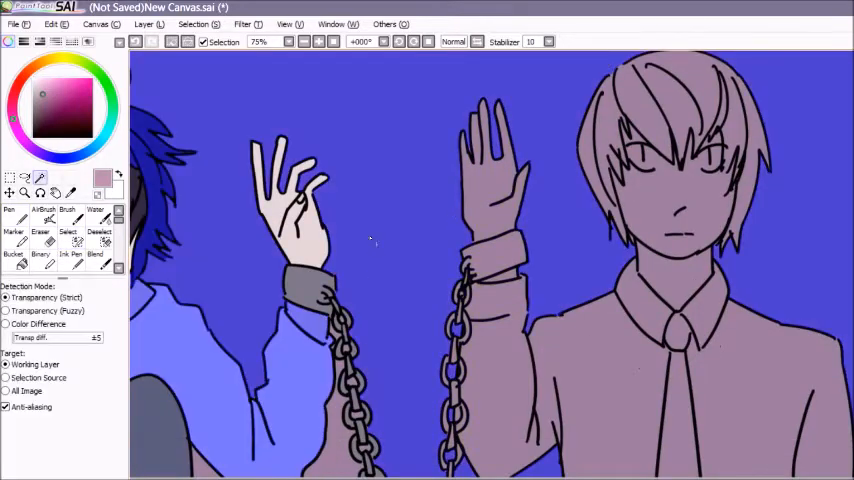
Step: Fill hair, skin, shirts, jeans and red tie with colour over a purple background
click(12, 252)
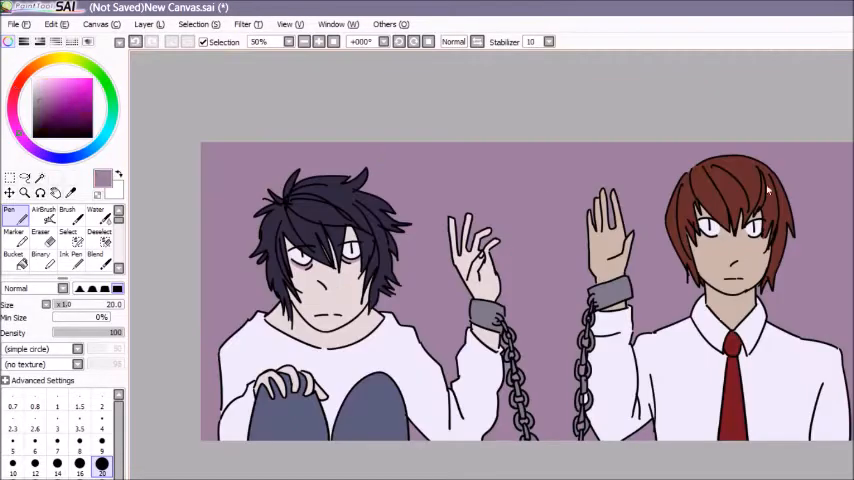
click(12, 236)
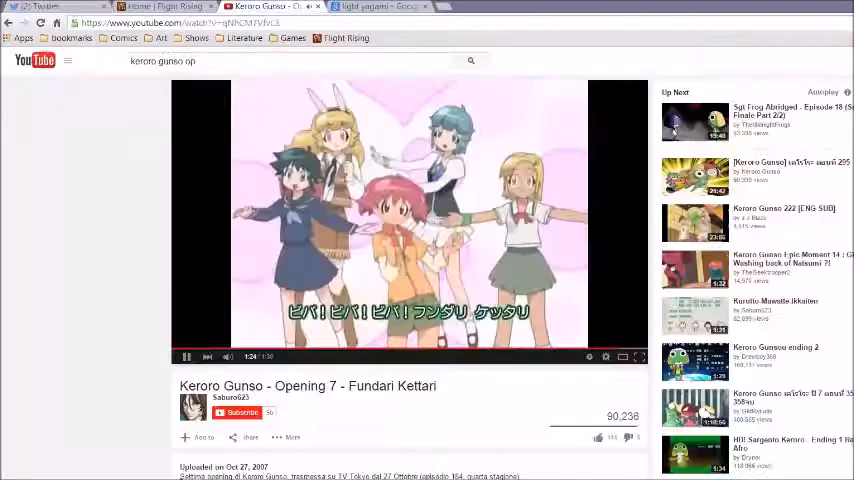
Step: Switch from the YouTube video to the Twitter direct-message conversation
click(470, 60)
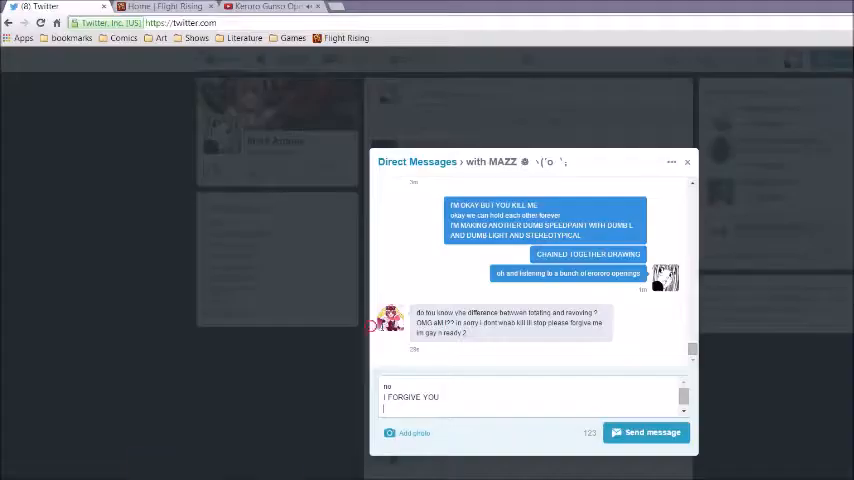
Step: Send a reply in the Twitter chat, then resume shading the illustration in PaintTool SAI
click(644, 432)
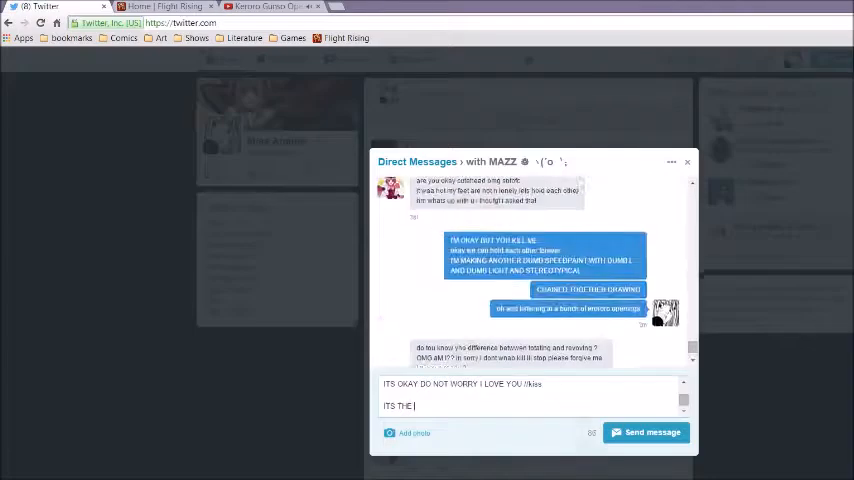
click(652, 432)
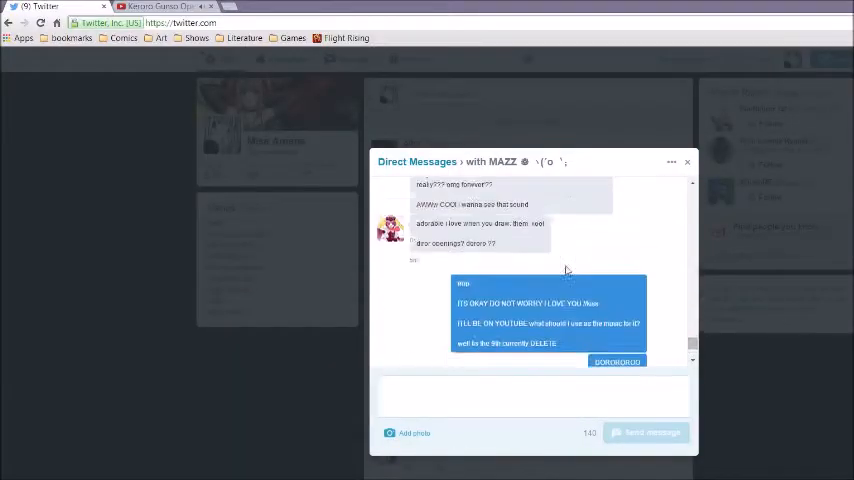
scroll(down, 3)
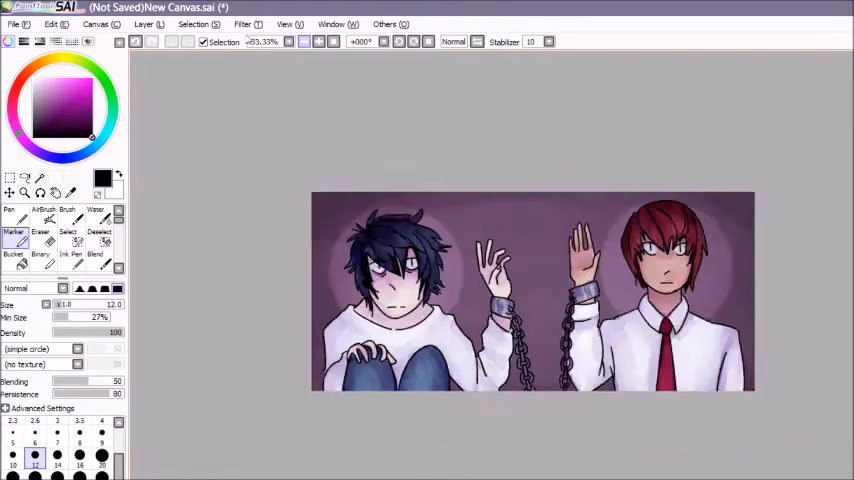
click(12, 244)
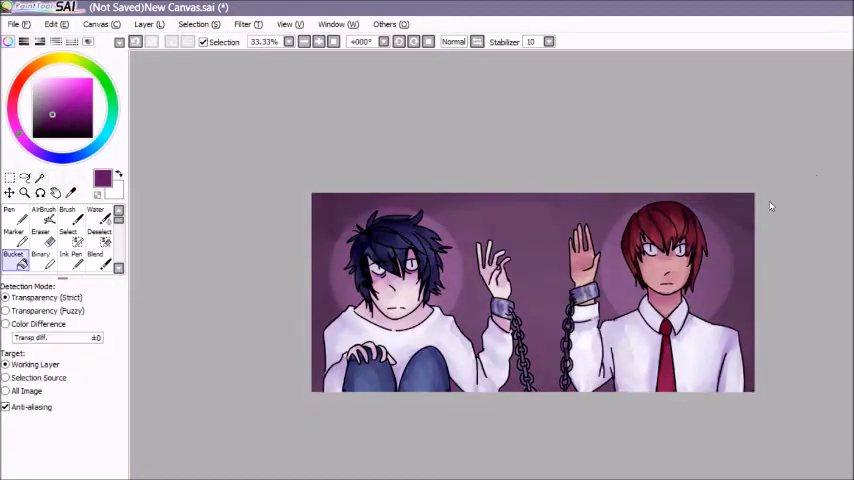